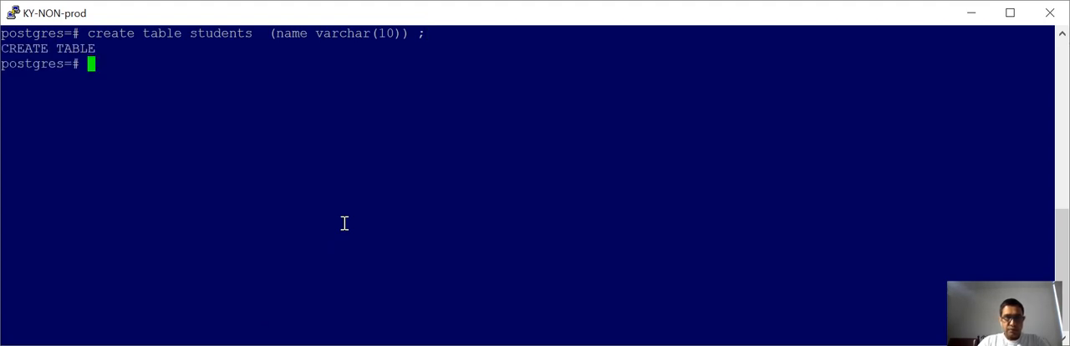
Step: Insert Chris, Den and Shiva rows into students and add a '-- Current data in table' comment
double_click(220, 34)
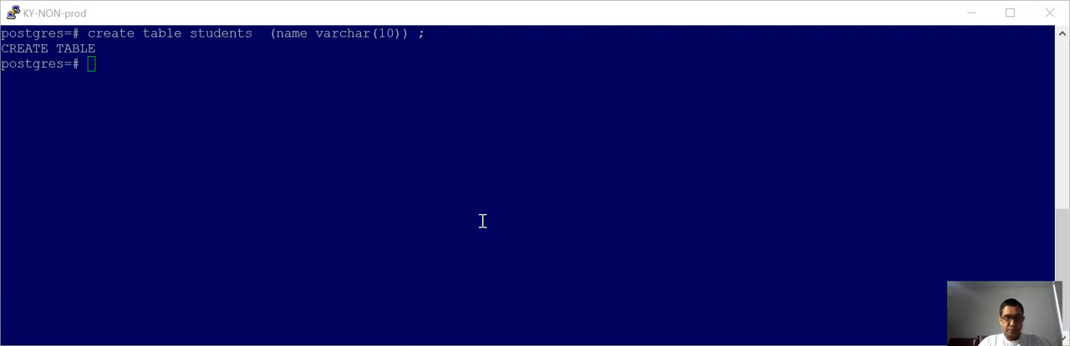
text(insert into students  values ('Chris') ;)
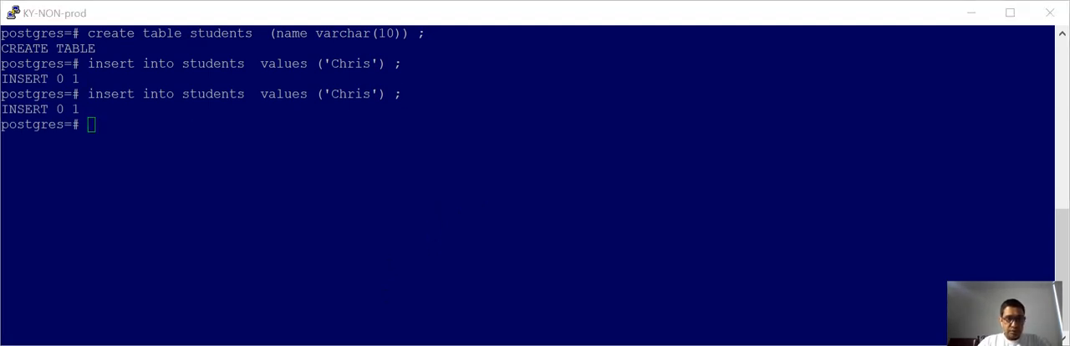
text(insert into students  values ('Den') ;)
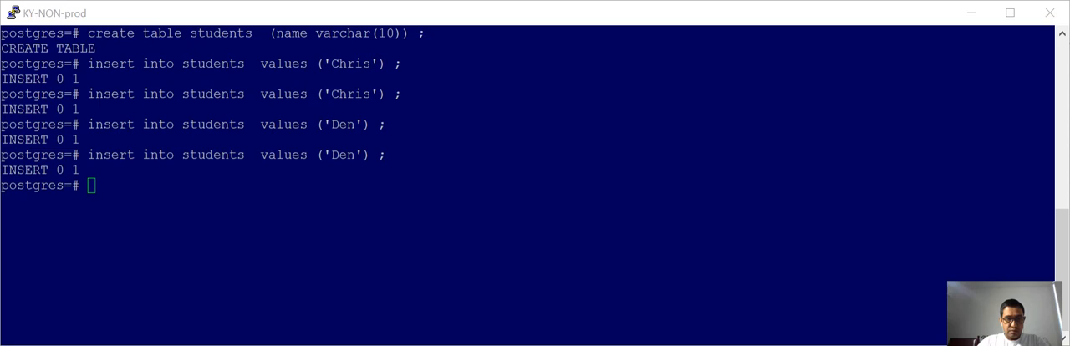
text(insert into students  values ('Shiva') ;)
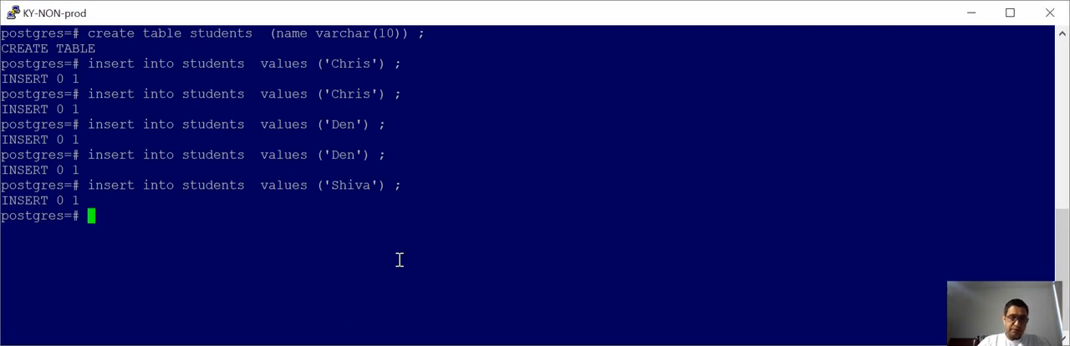
text(-- Current data in table)
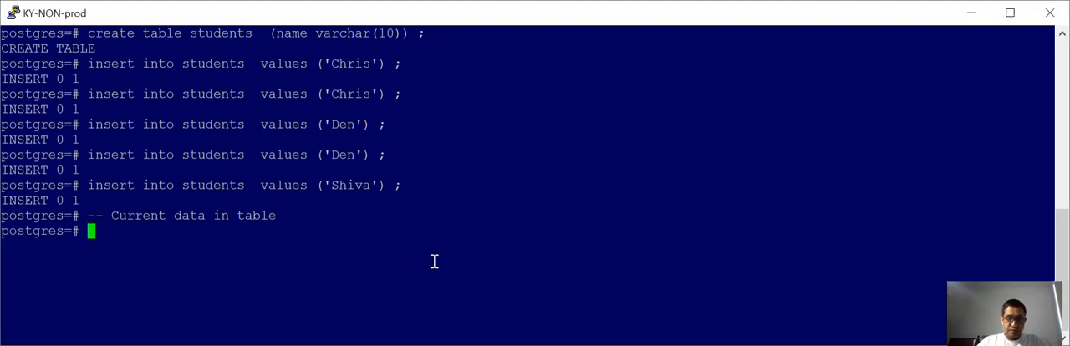
Step: Run SELECT name FROM students to list all five inserted names
text(select name from students  ;)
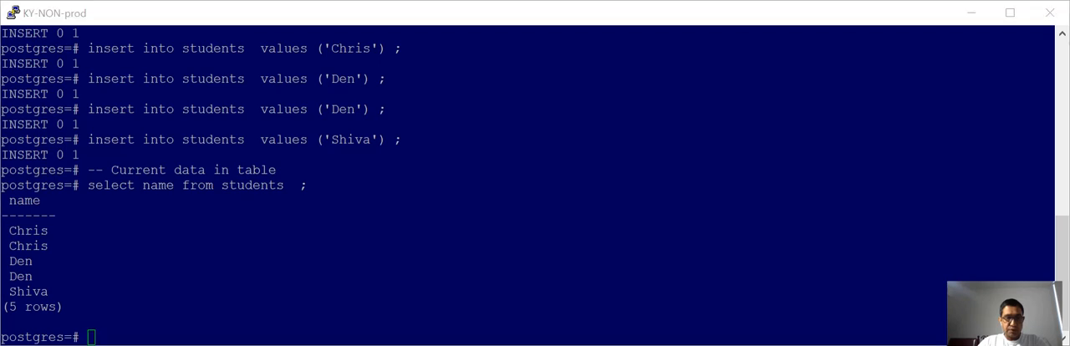
mouse_move(421, 311)
text(select name, count(1) from  students   group by name;)
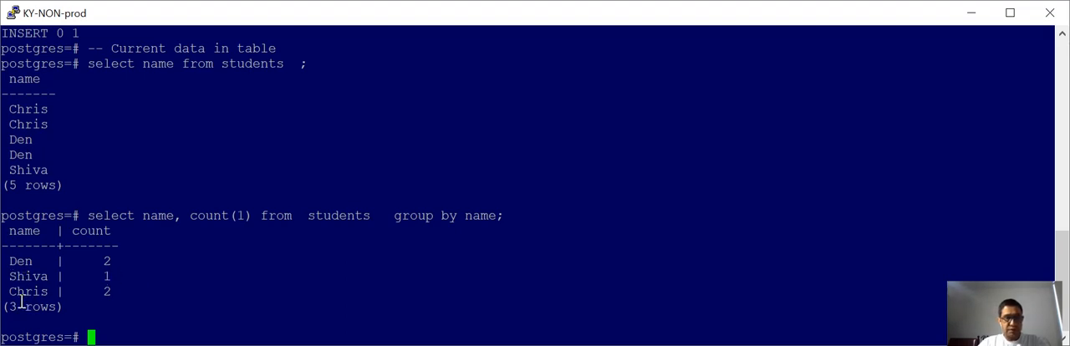
double_click(26, 291)
text(--- We can identify each record in a table with PostgreSQL inbuilt column ctid)
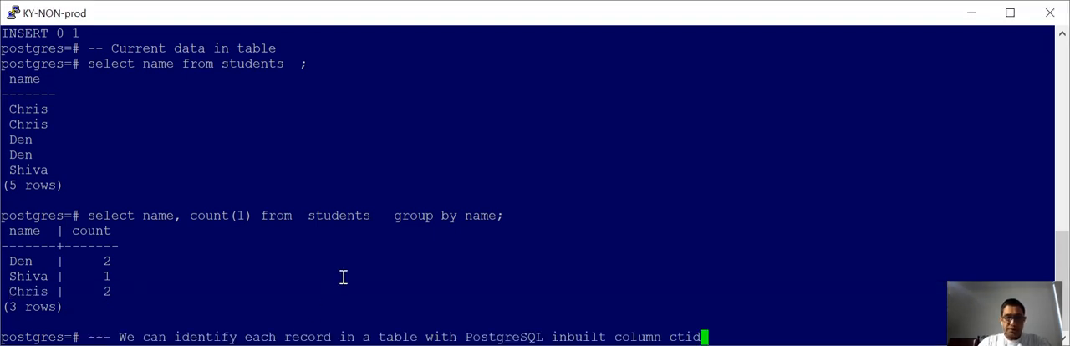
Step: Submit the ctid comment and query each student row's ctid and max ctid per name
key(enter)
text(select name, max(ctid) as max_ctid from students  group by name ;)
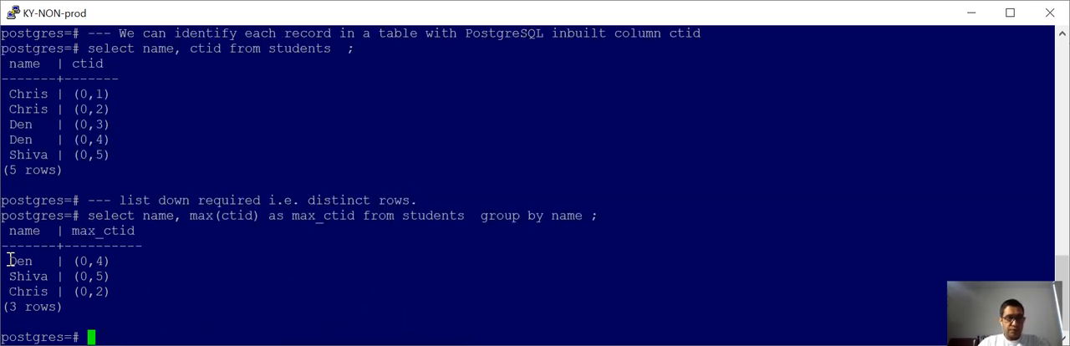
double_click(26, 276)
text(-- Now we can delete duplicate records with below query.)
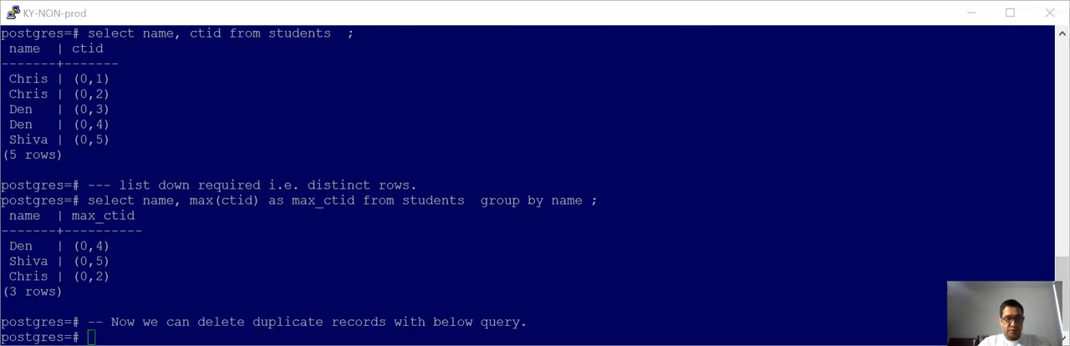
mouse_move(358, 288)
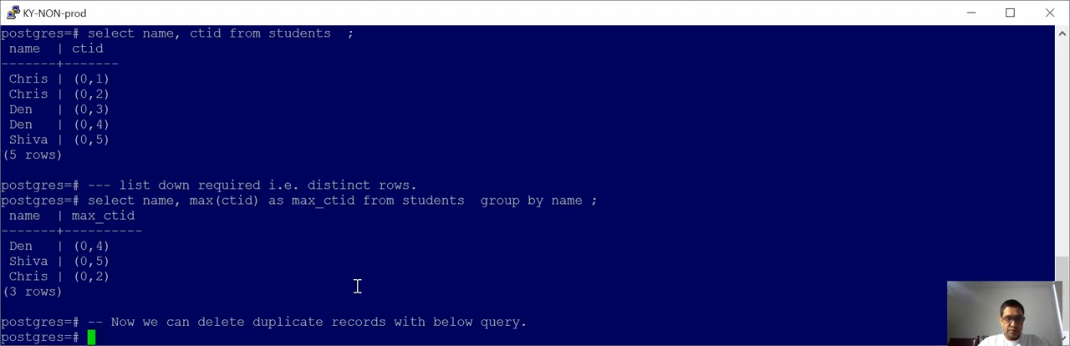
Step: Write DELETE FROM students s USING a subquery of name and max(ctid) grouped by name
text(delete from students  s)
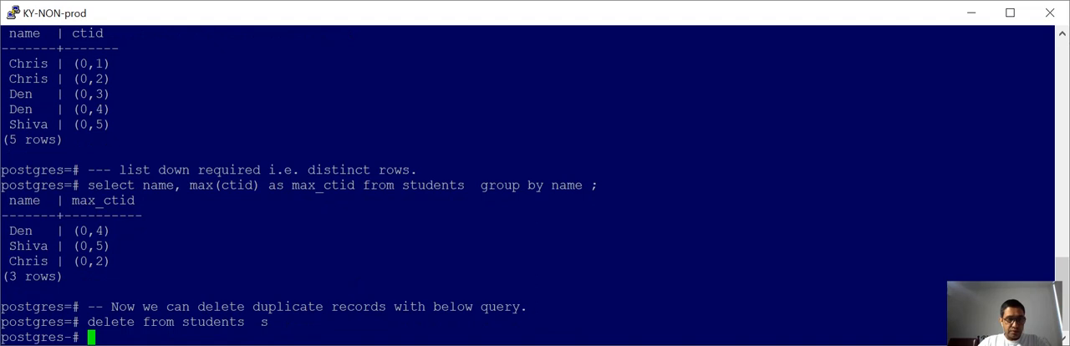
text(u)
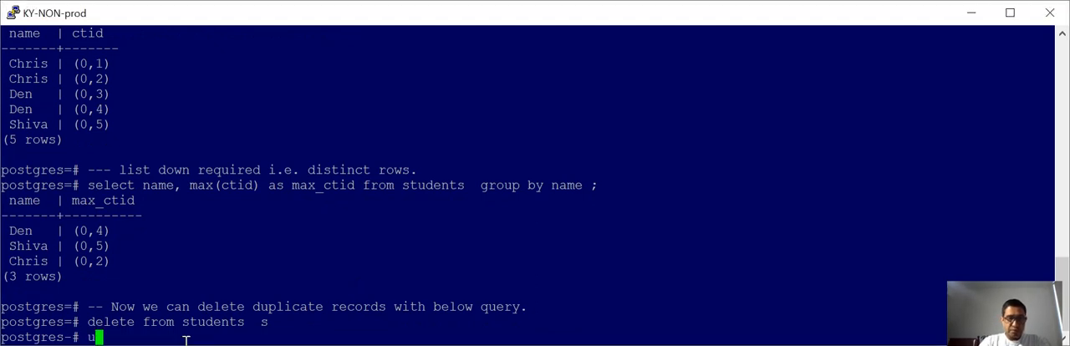
text(sing)
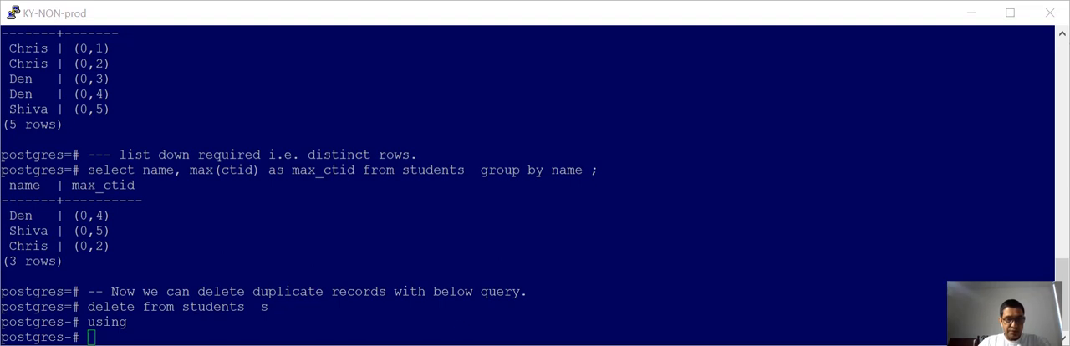
text((select name, max(ctid) as max_ctid from students  group by name  ) t)
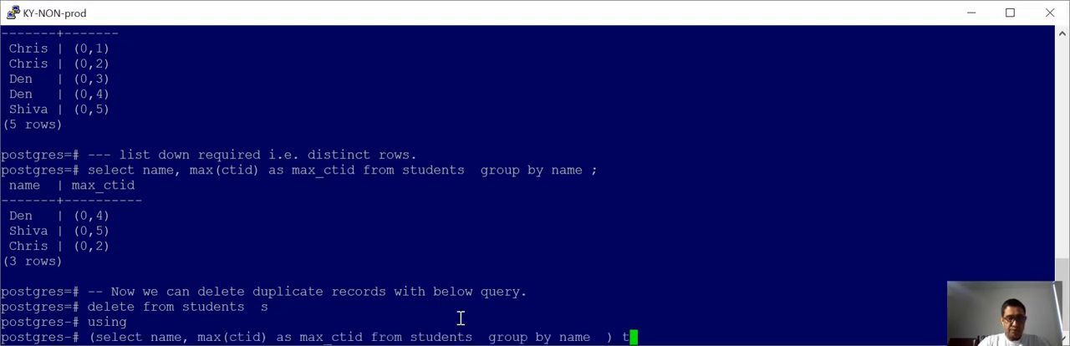
key(enter)
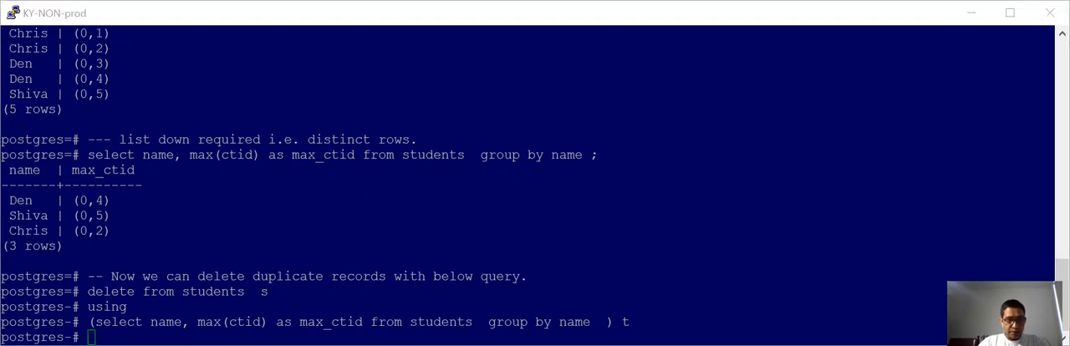
Step: Finish with WHERE s.ctid <> t.max_ctid AND s.name=t.name, deleting 2 rows, then add a crosscheck comment
text(where s.ctid <> t.max_ctid)
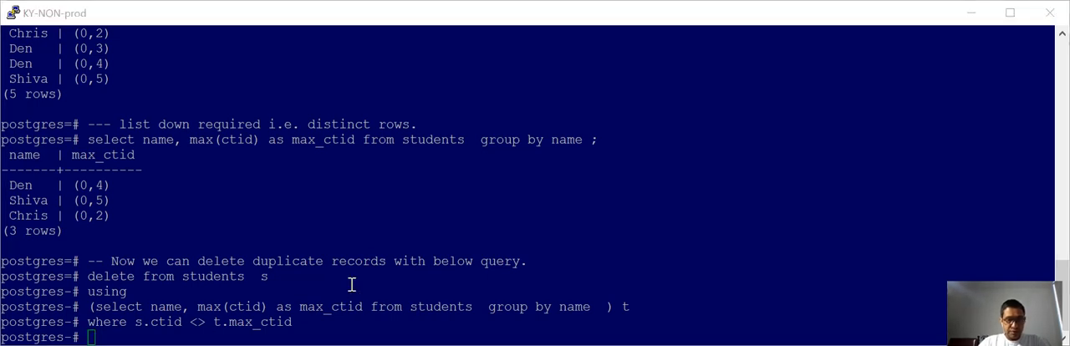
text(and s.name=t.name ;)
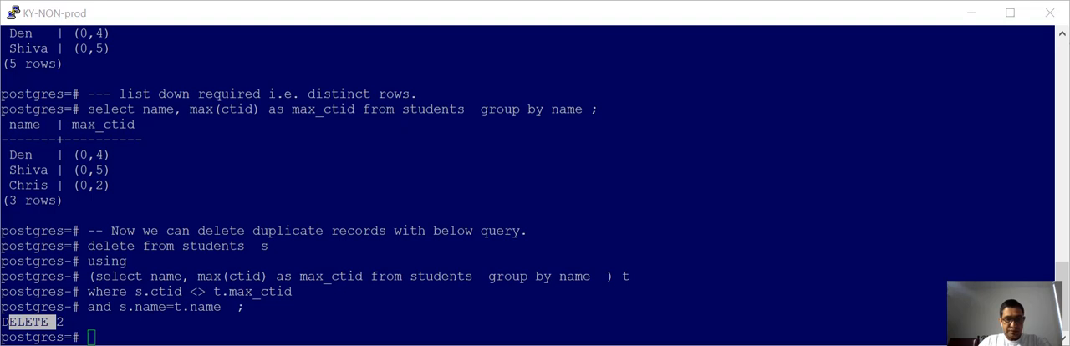
text(-- Crosscheck that duplicate records have been deleted from table.)
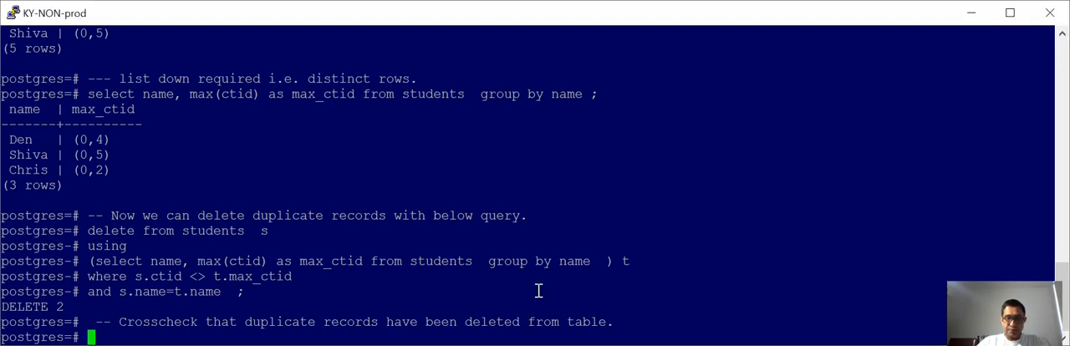
Step: Run SELECT name FROM students to confirm only Chris, Den and Shiva remain
text(select name from students ;)
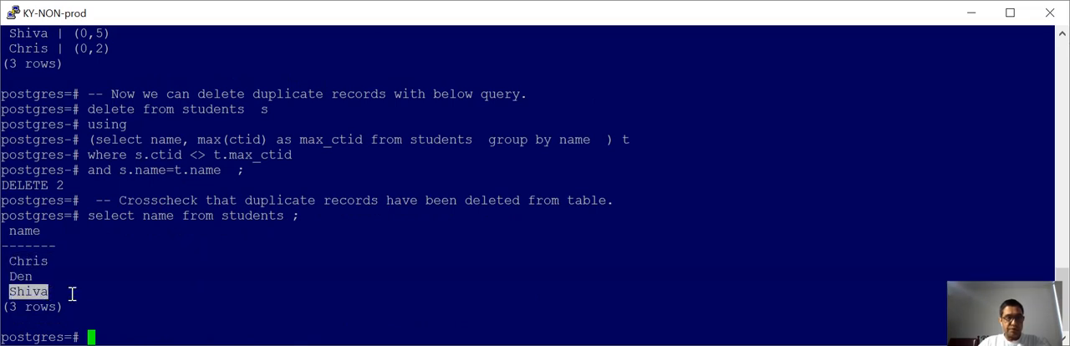
mouse_move(268, 201)
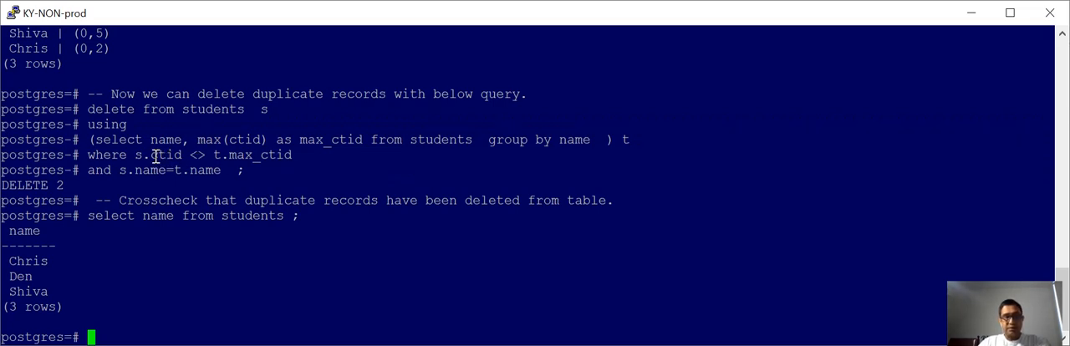
double_click(165, 153)
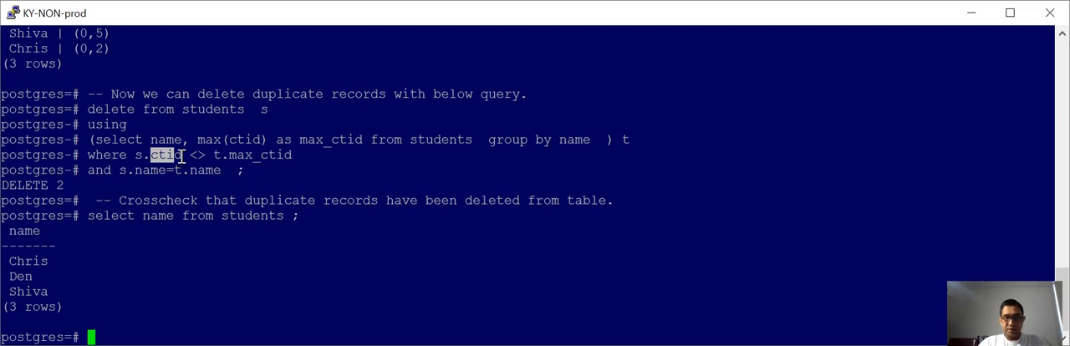